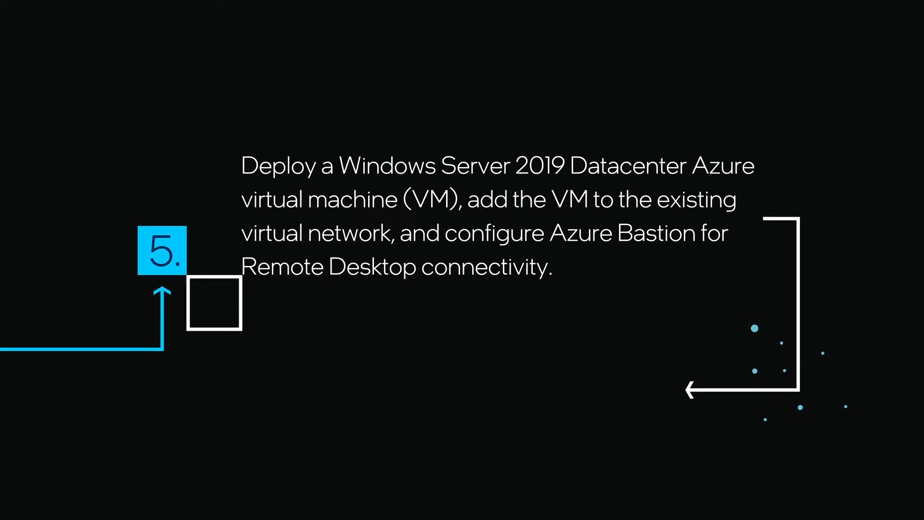
{"action": "scroll", "scroll_direction": "down", "scroll_amount": 3}
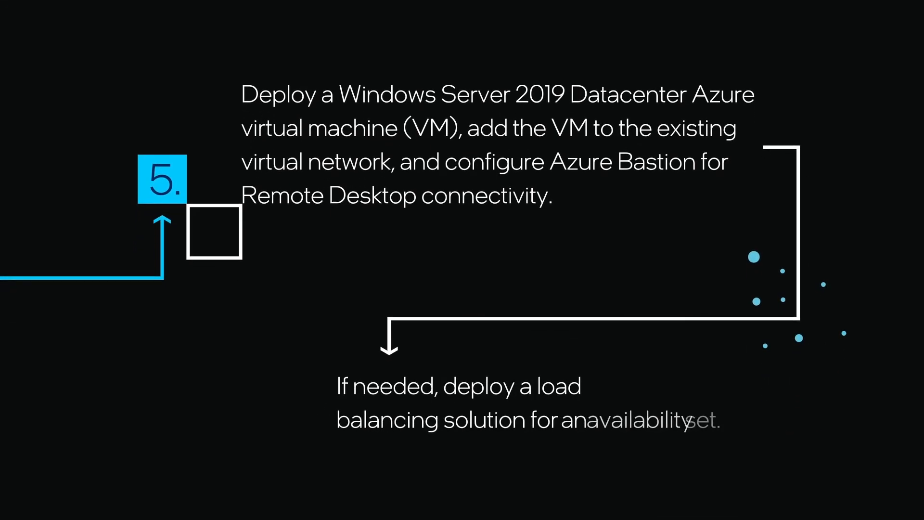